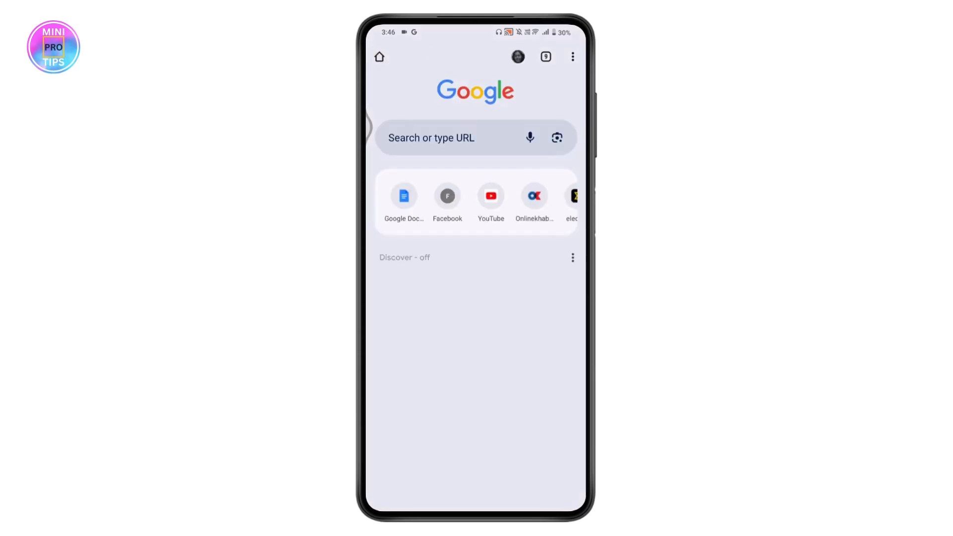
Enter 'media' in the new tab page's search box to bring up suggestions.
click(455, 137)
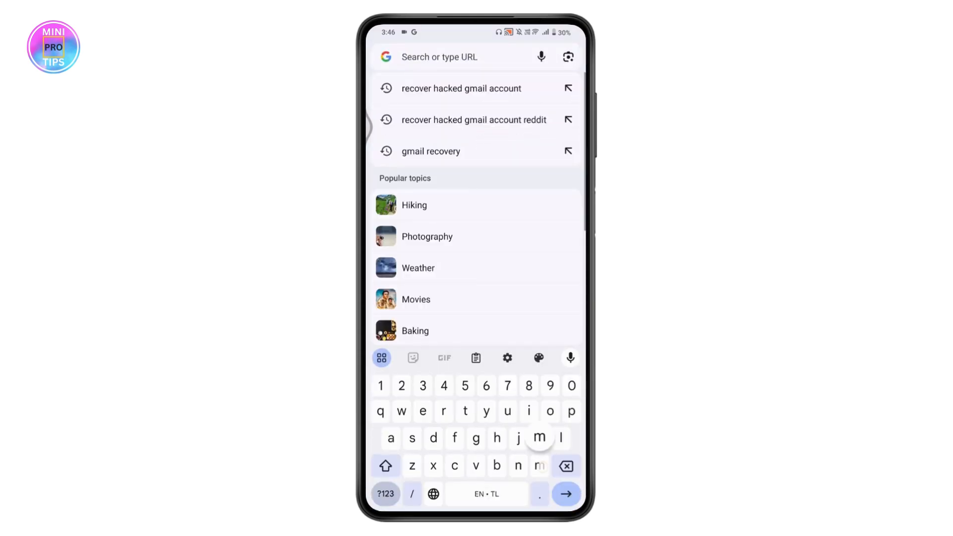
text(media)
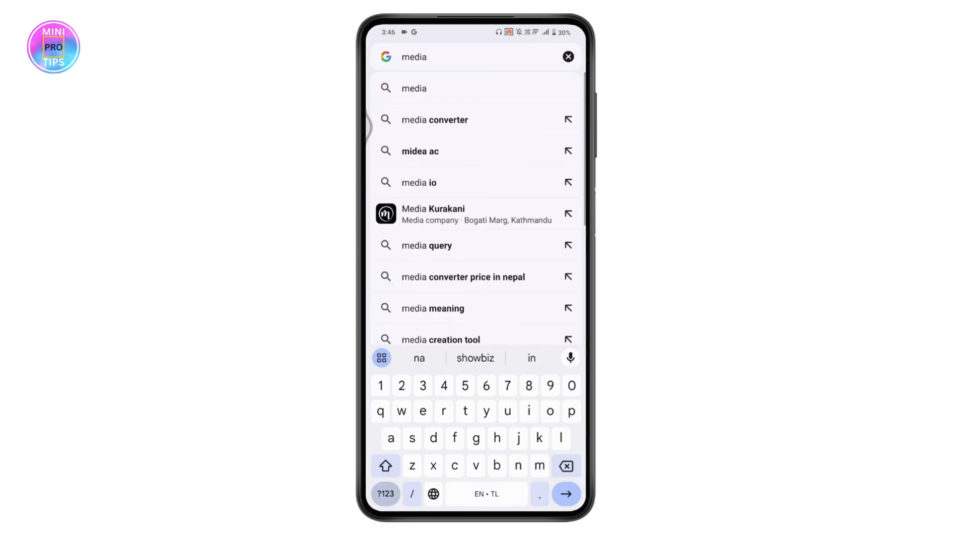